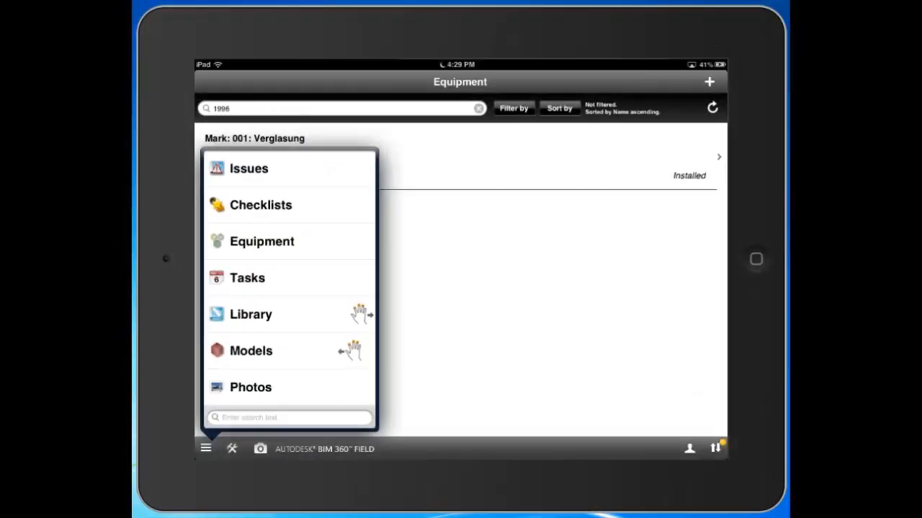
Show the Tasks module's list of tasks from the side navigation
{"action": "left_click", "coordinate": [248, 278]}
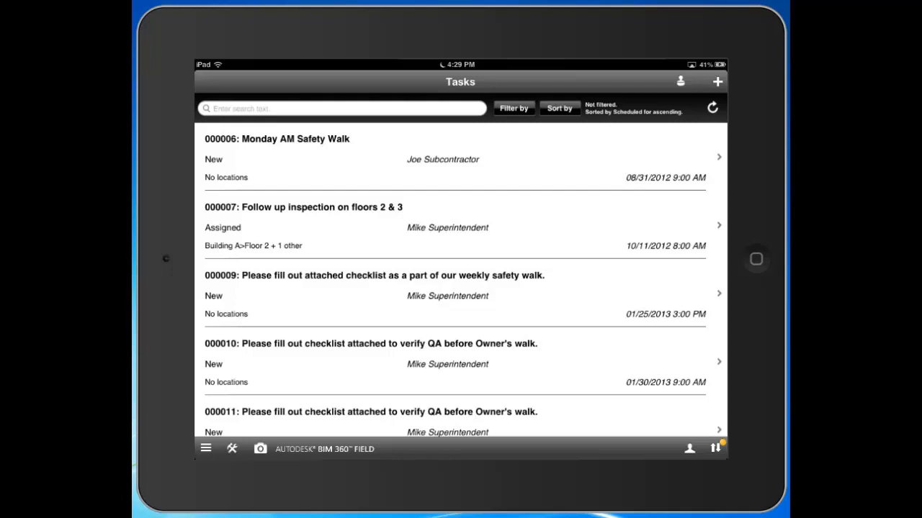
{"action": "mouse_move", "coordinate": [289, 155]}
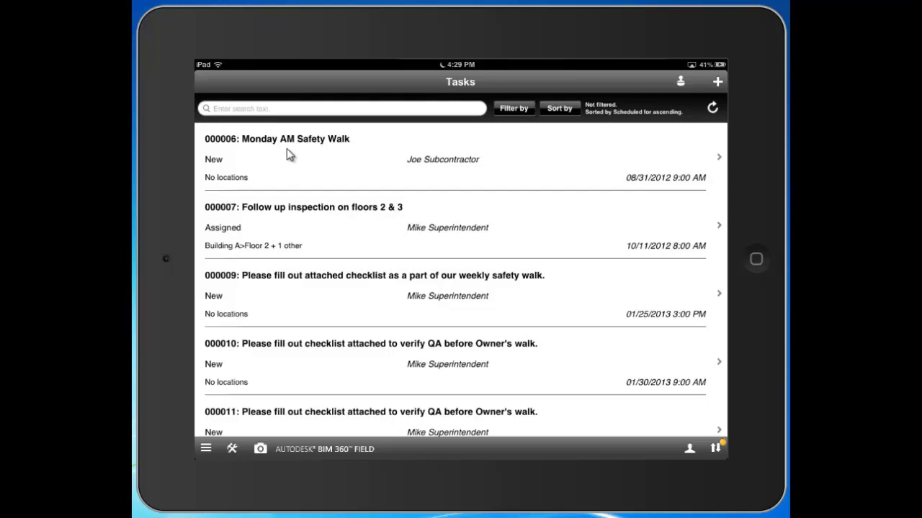
{"action": "mouse_move", "coordinate": [223, 250]}
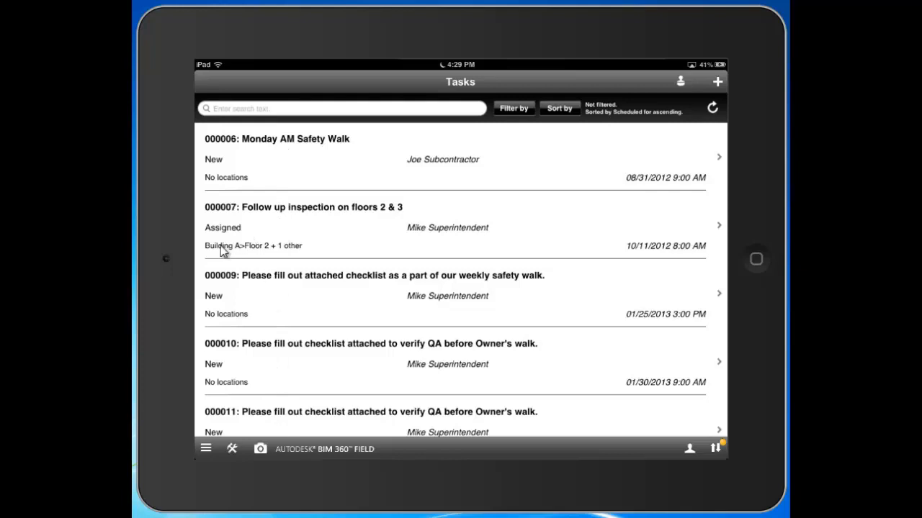
{"action": "mouse_move", "coordinate": [210, 236]}
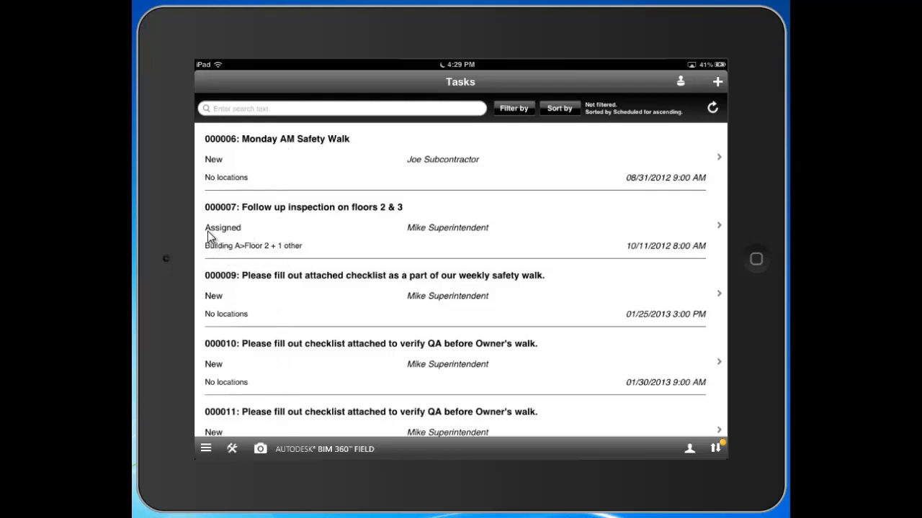
{"action": "mouse_move", "coordinate": [432, 239]}
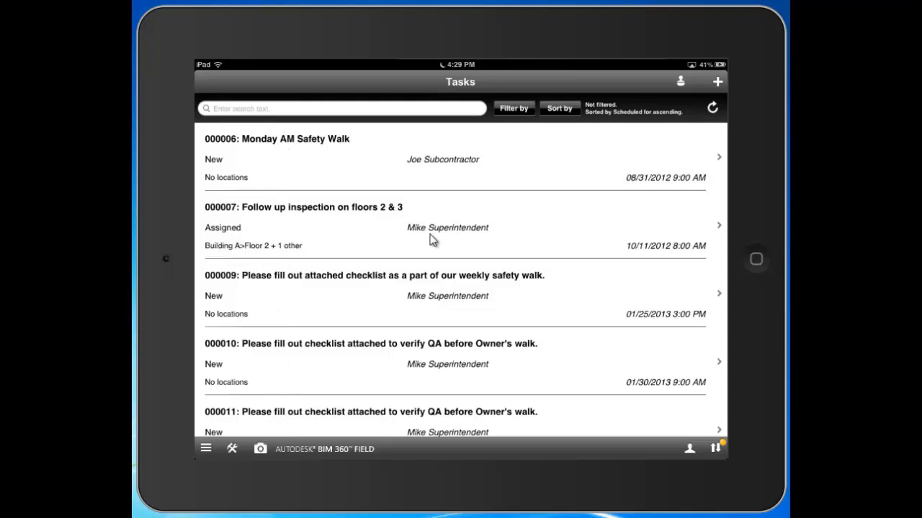
{"action": "mouse_move", "coordinate": [637, 256]}
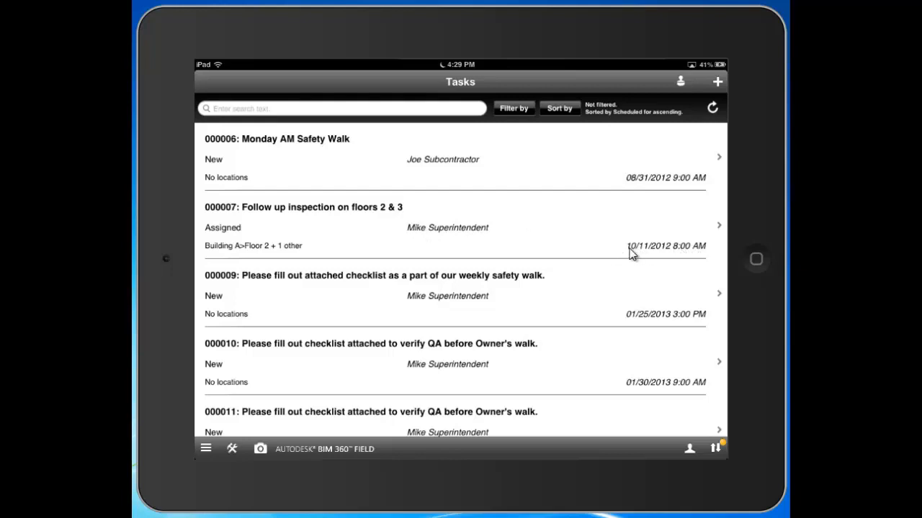
{"action": "mouse_move", "coordinate": [677, 190]}
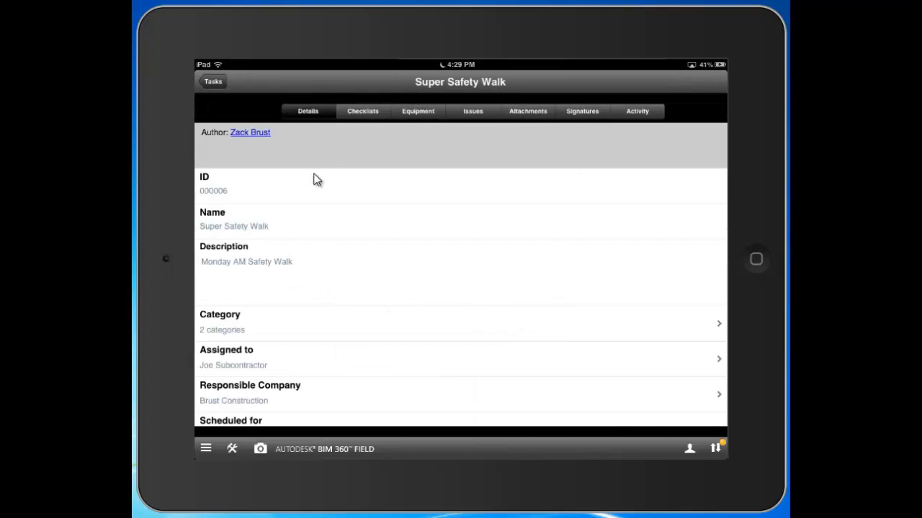
{"action": "mouse_move", "coordinate": [254, 272]}
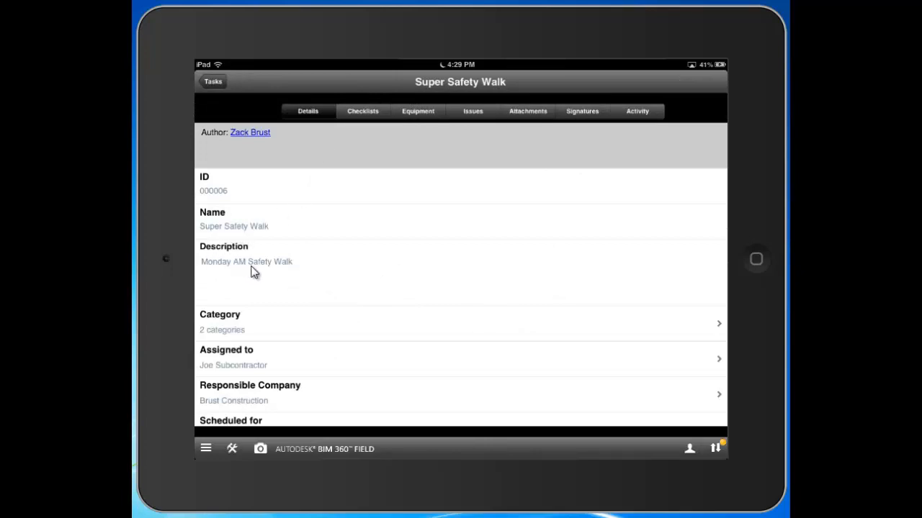
{"action": "mouse_move", "coordinate": [251, 282]}
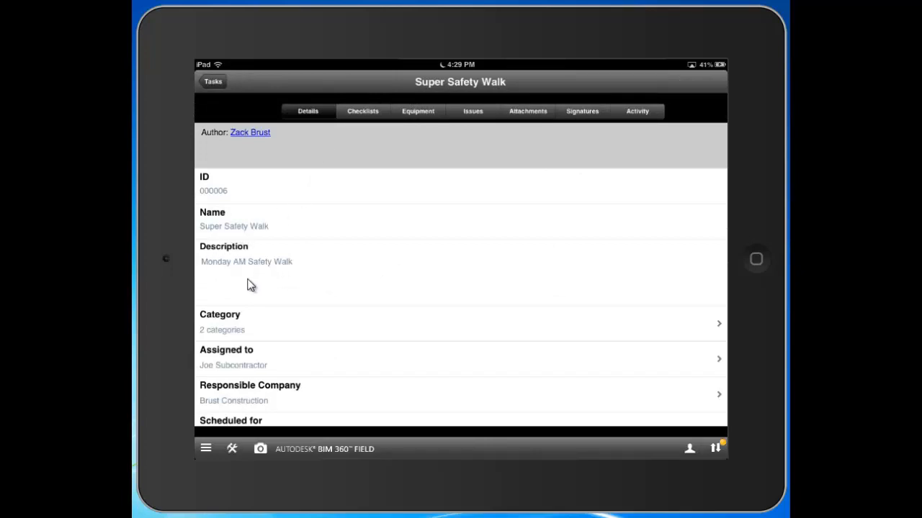
{"action": "mouse_move", "coordinate": [204, 374]}
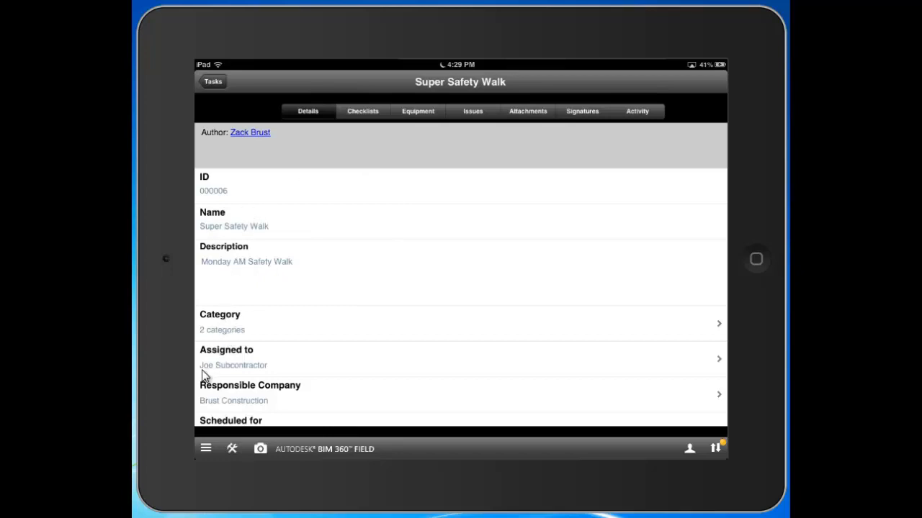
{"action": "mouse_move", "coordinate": [271, 377]}
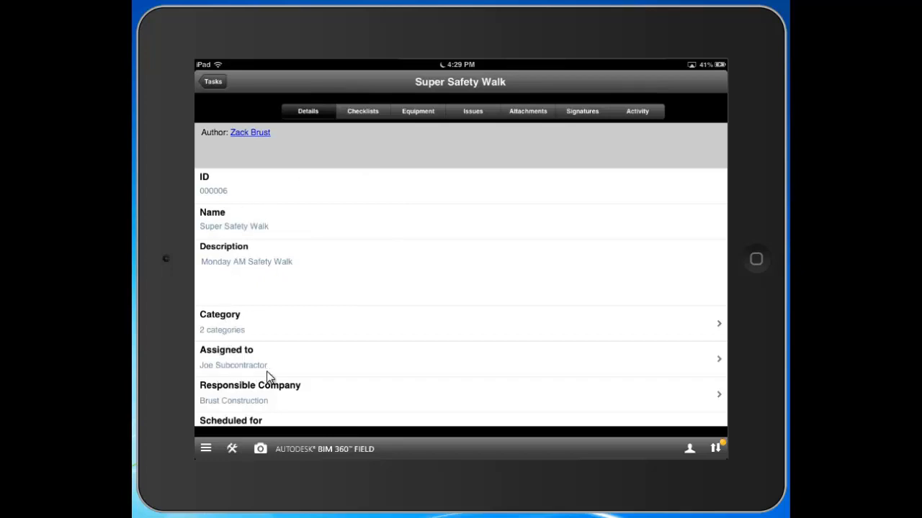
{"action": "mouse_move", "coordinate": [470, 137]}
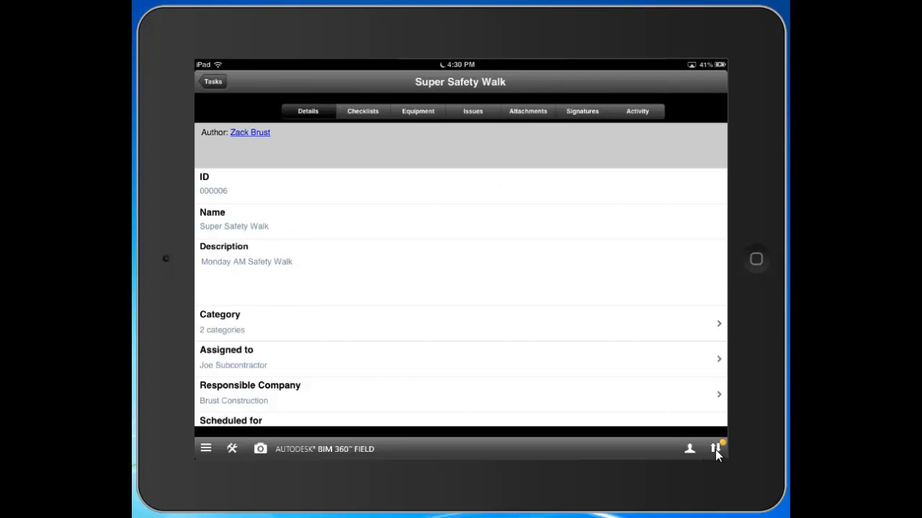
{"action": "mouse_move", "coordinate": [484, 190]}
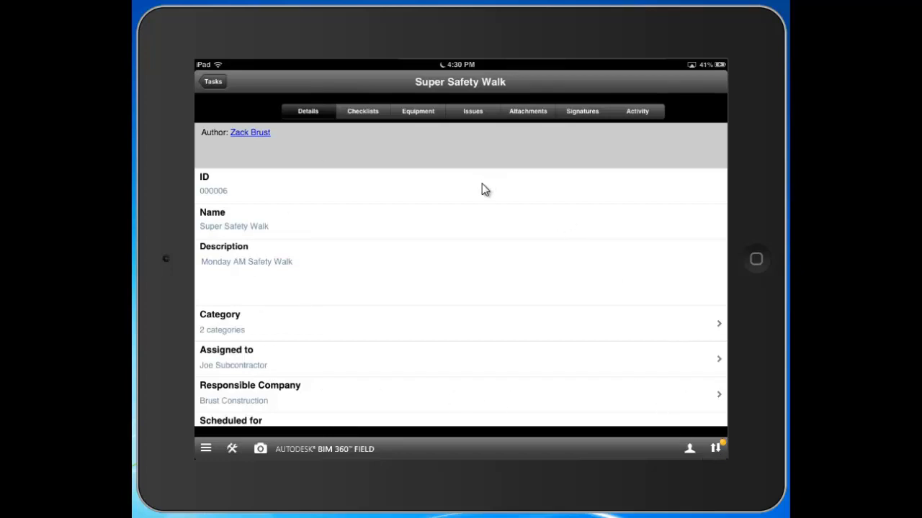
{"action": "scroll", "scroll_direction": "up", "scroll_amount": 3}
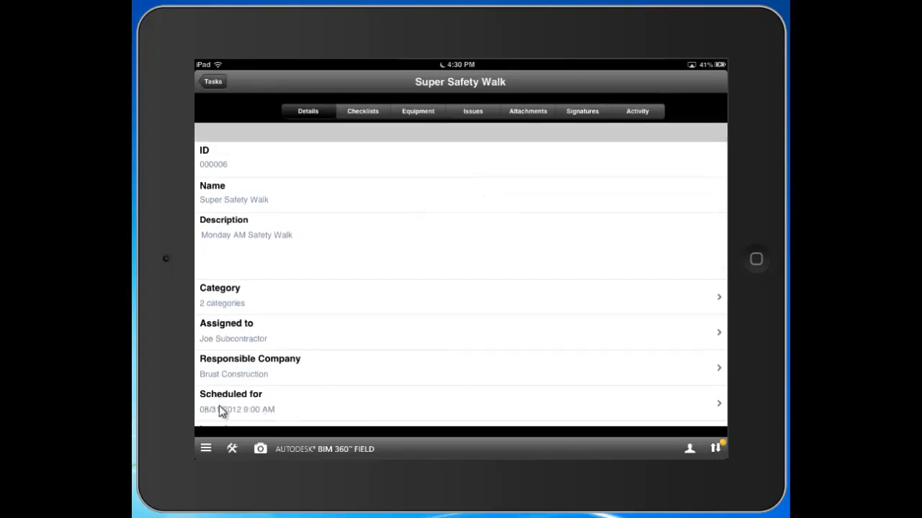
{"action": "mouse_move", "coordinate": [147, 330]}
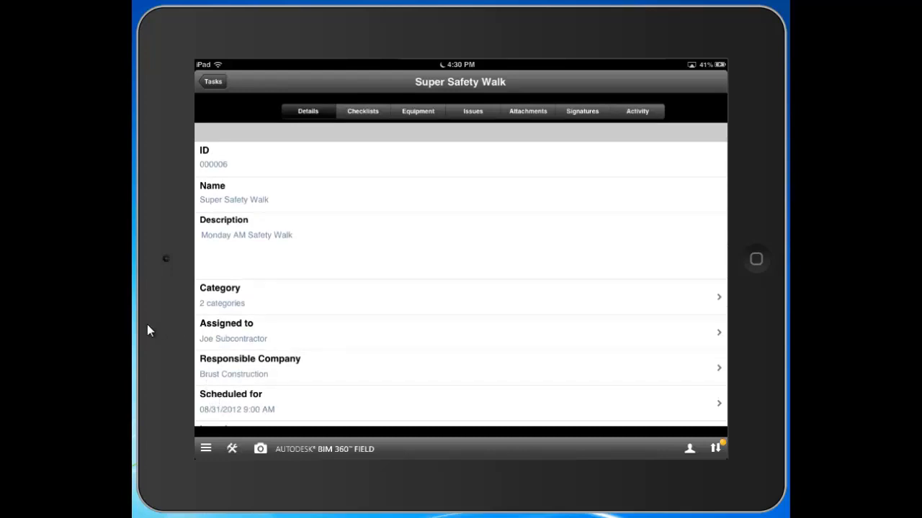
{"action": "mouse_move", "coordinate": [198, 339]}
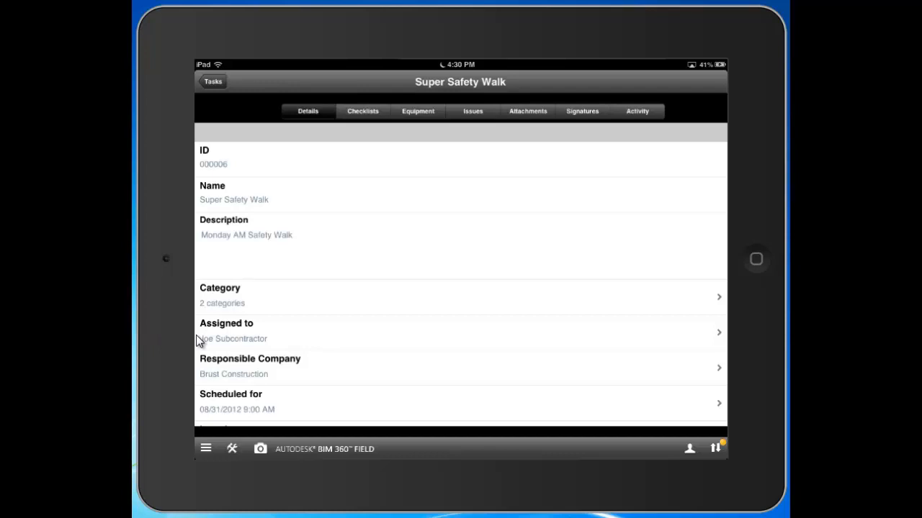
{"action": "mouse_move", "coordinate": [258, 353]}
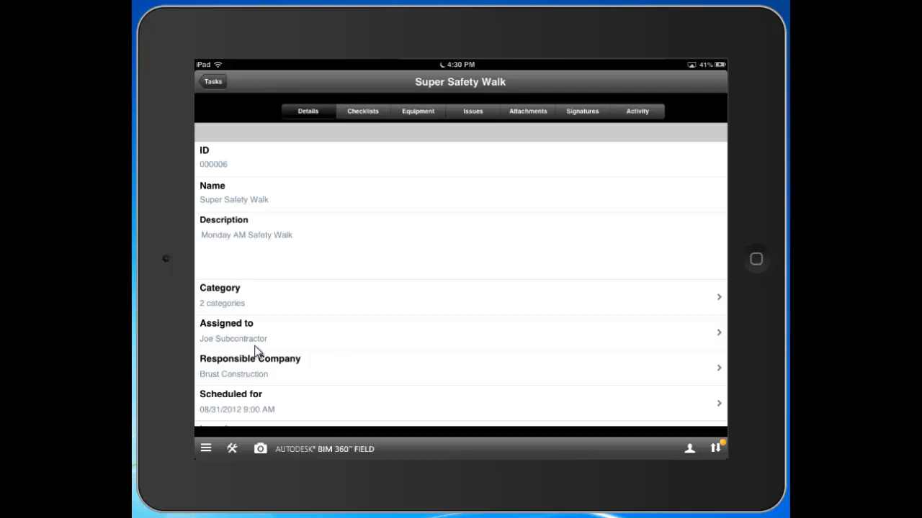
{"action": "mouse_move", "coordinate": [256, 398]}
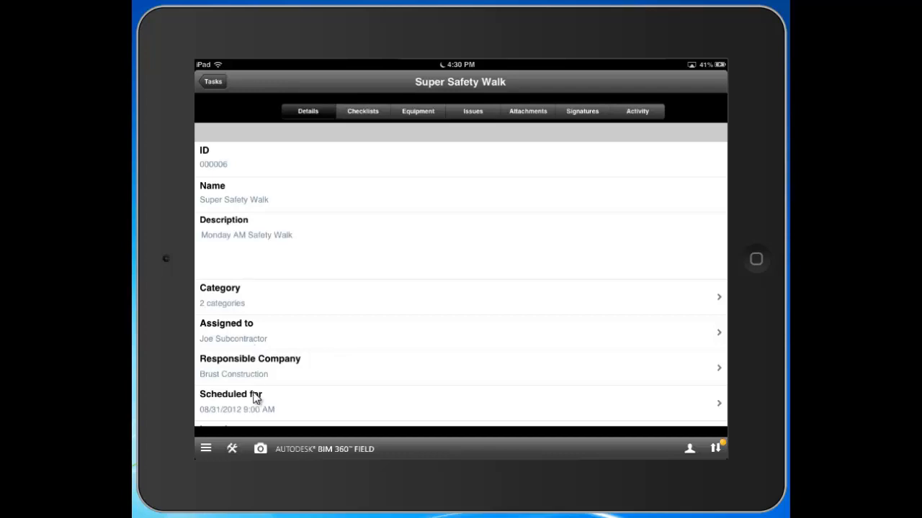
{"action": "mouse_move", "coordinate": [181, 363]}
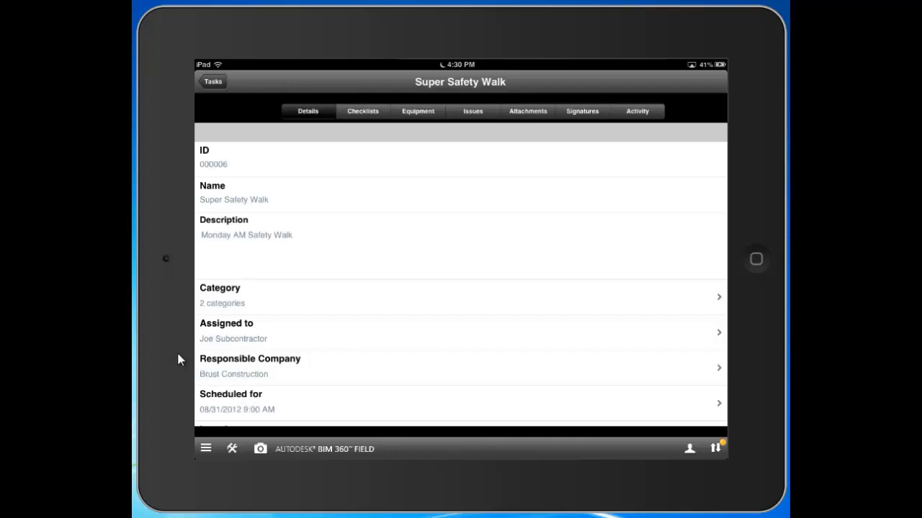
{"action": "mouse_move", "coordinate": [162, 334]}
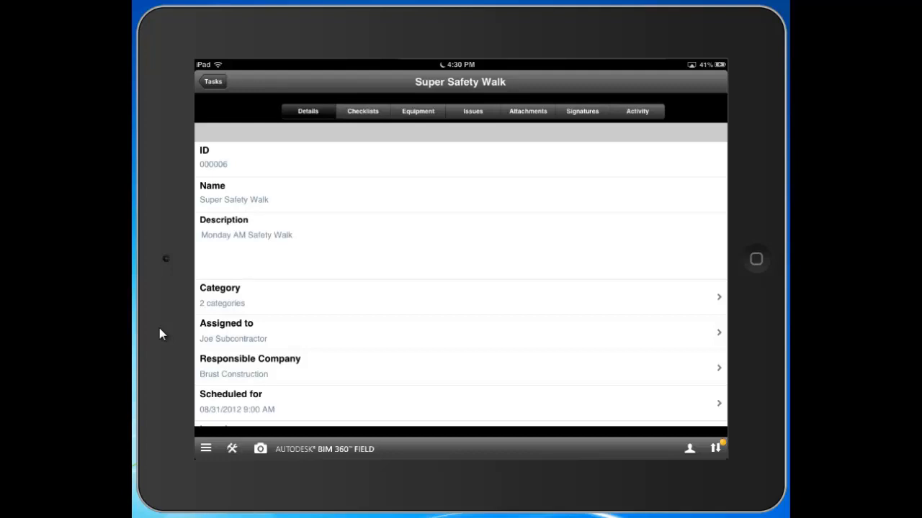
{"action": "mouse_move", "coordinate": [229, 143]}
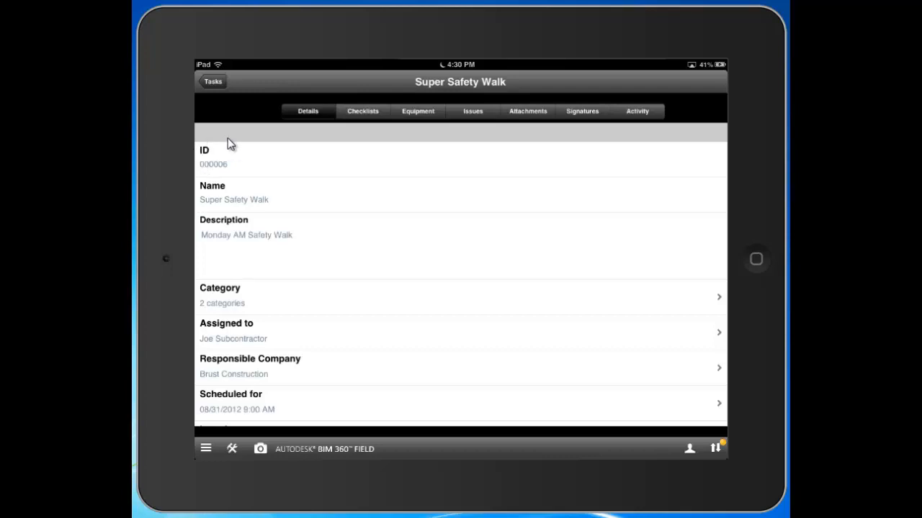
{"action": "mouse_move", "coordinate": [363, 121]}
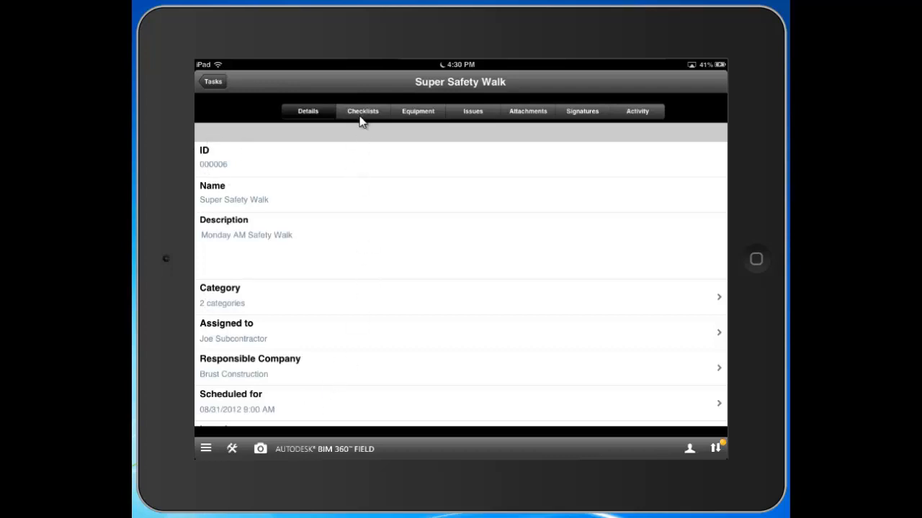
View the task's OHSAS Permit to Work checklist, then its empty Equipment list
{"action": "left_click", "coordinate": [362, 111]}
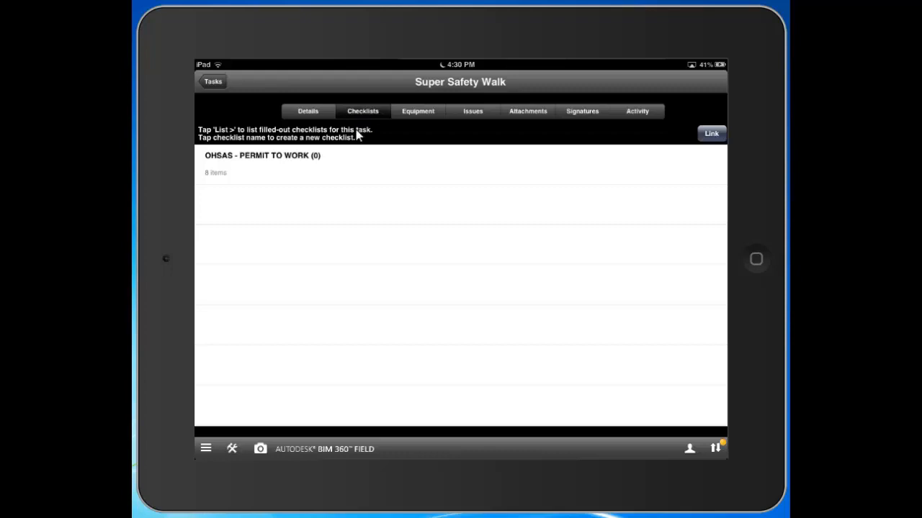
{"action": "mouse_move", "coordinate": [421, 156]}
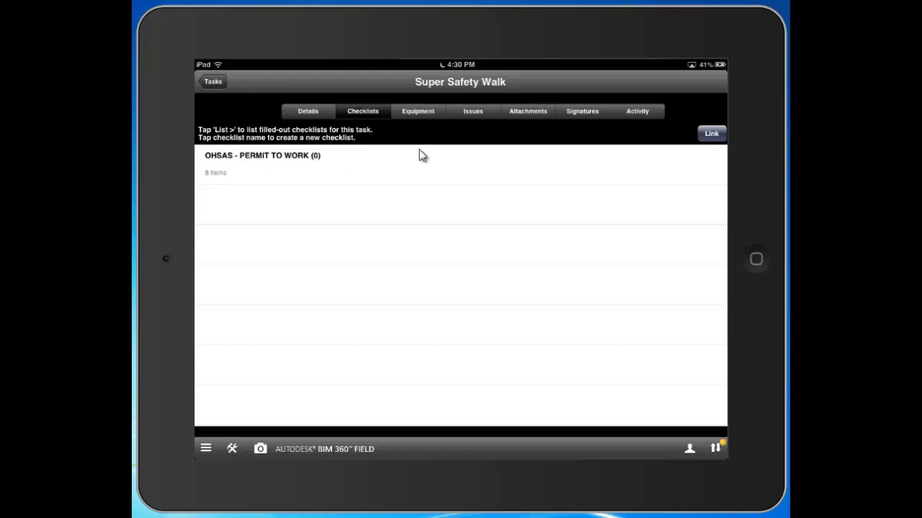
{"action": "mouse_move", "coordinate": [424, 122]}
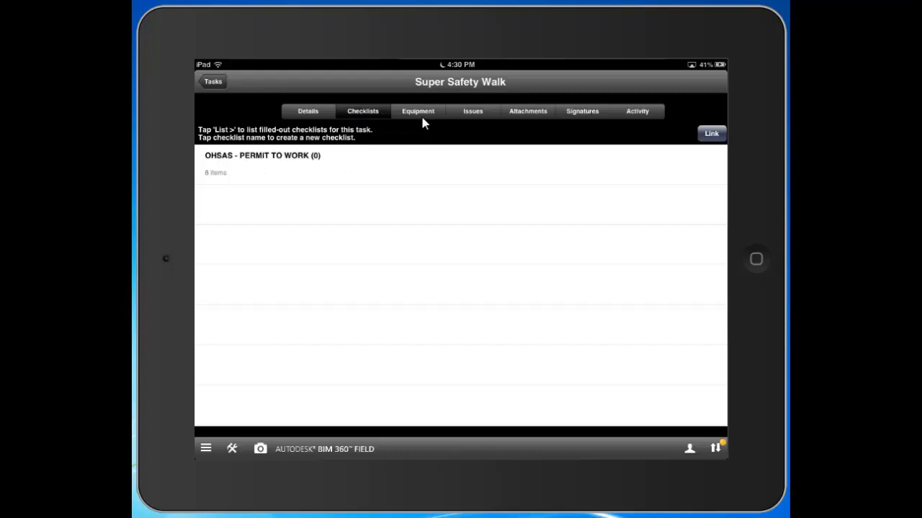
{"action": "left_click", "coordinate": [417, 111]}
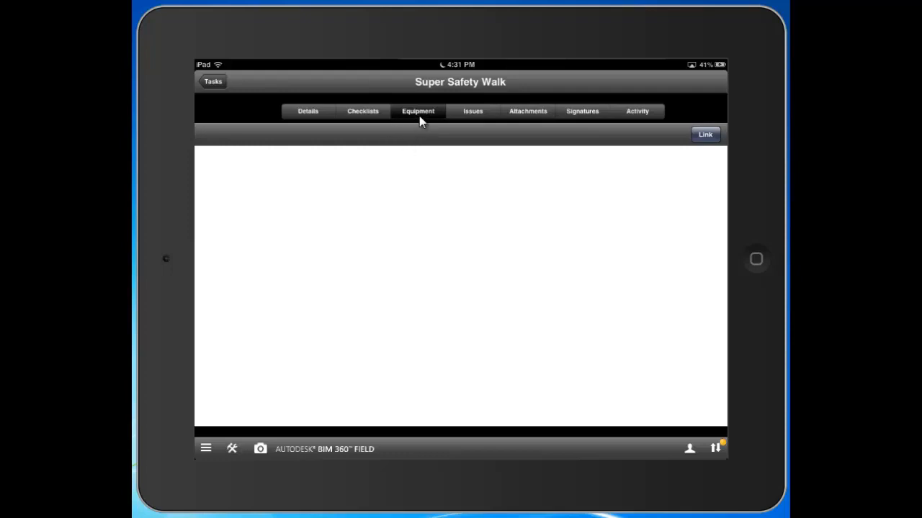
{"action": "mouse_move", "coordinate": [482, 123]}
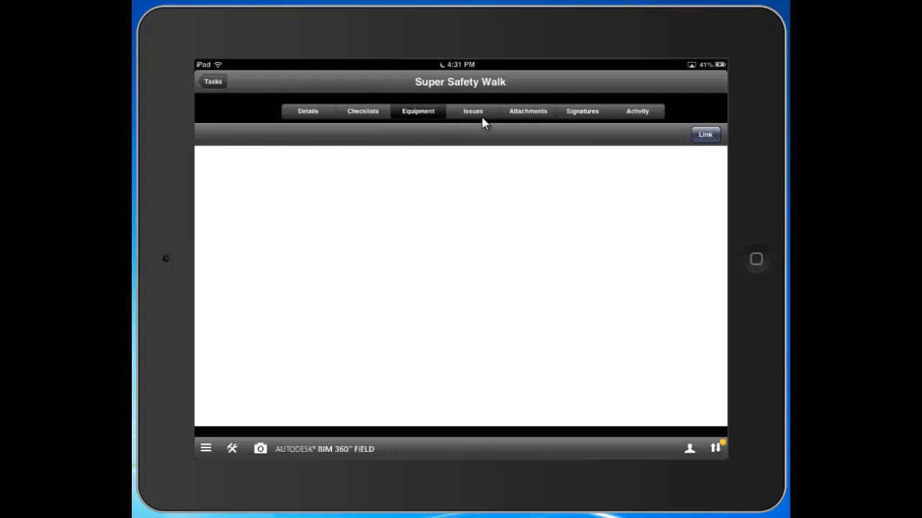
Review the task's Issues, Signatures and Activity, then return to the Tasks list
{"action": "left_click", "coordinate": [473, 111]}
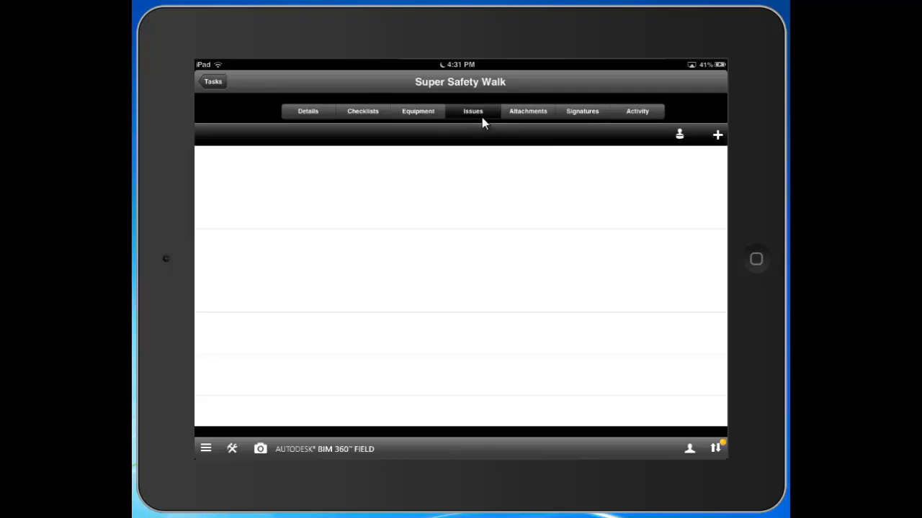
{"action": "mouse_move", "coordinate": [528, 118]}
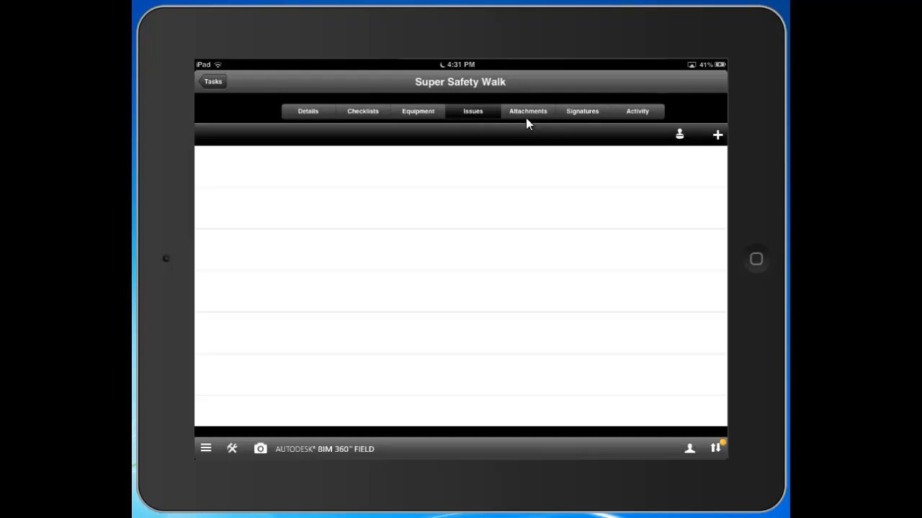
{"action": "left_click", "coordinate": [582, 111]}
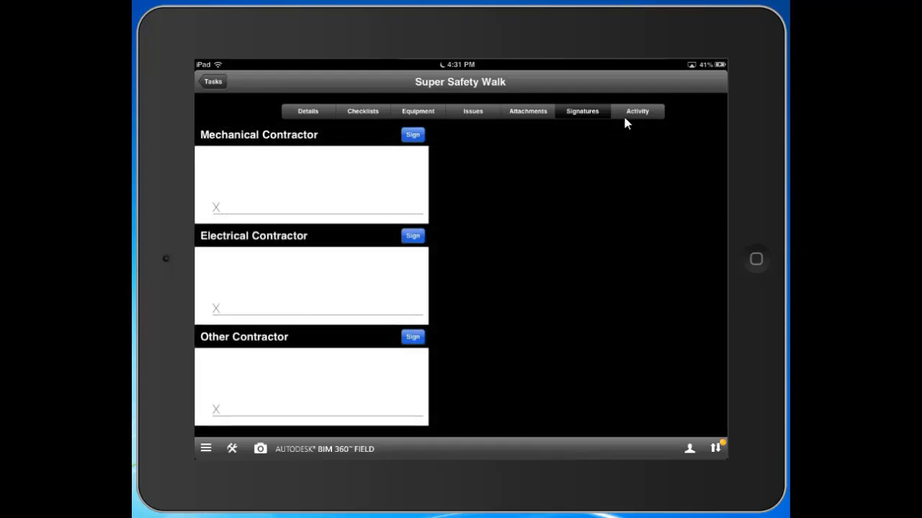
{"action": "left_click", "coordinate": [637, 111]}
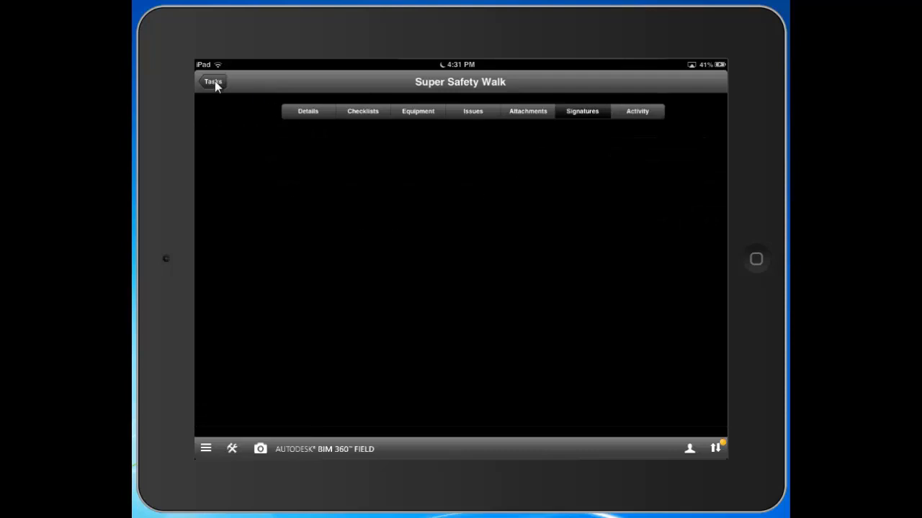
{"action": "left_click", "coordinate": [213, 81]}
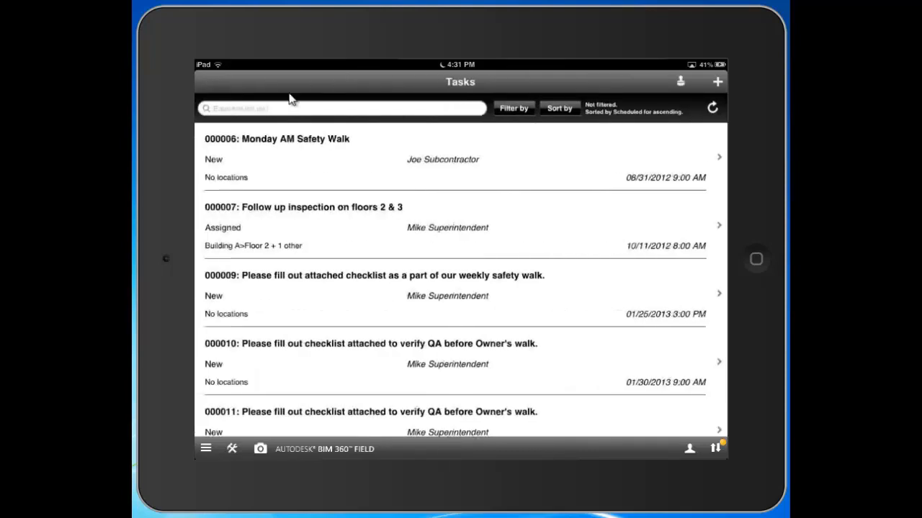